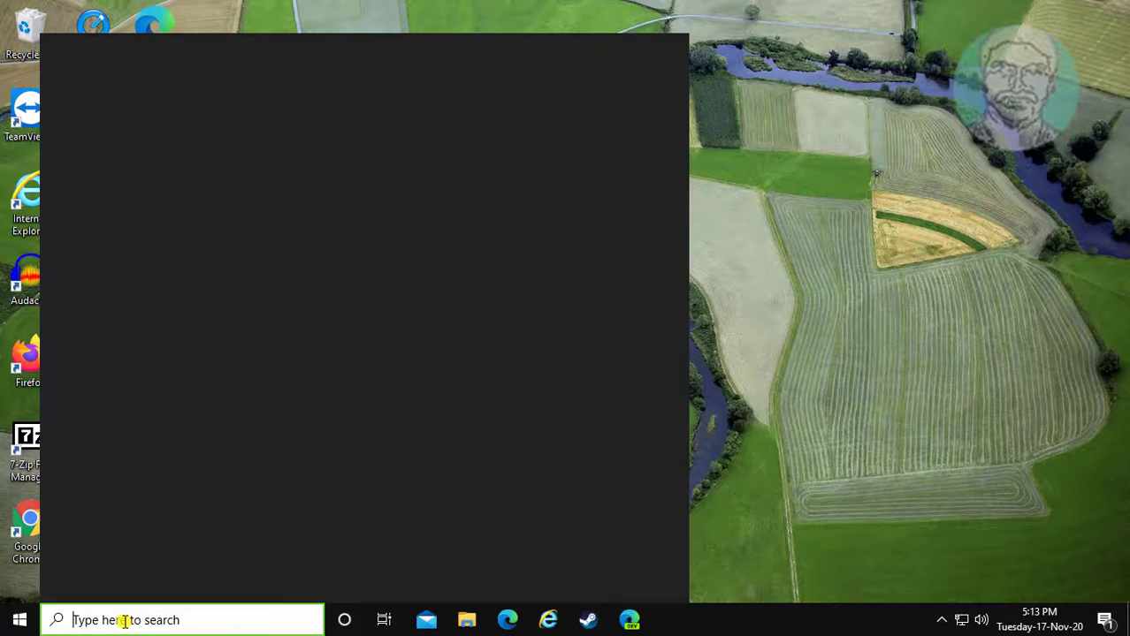
Search 'regedit' and run Registry Editor as administrator
text(reged)
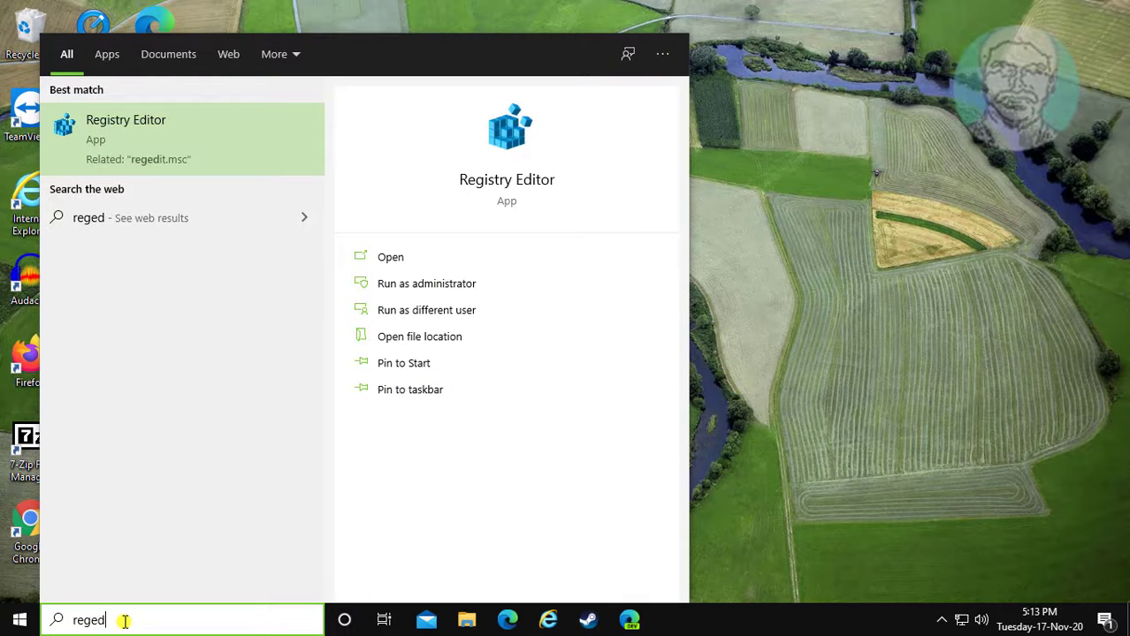
text(it)
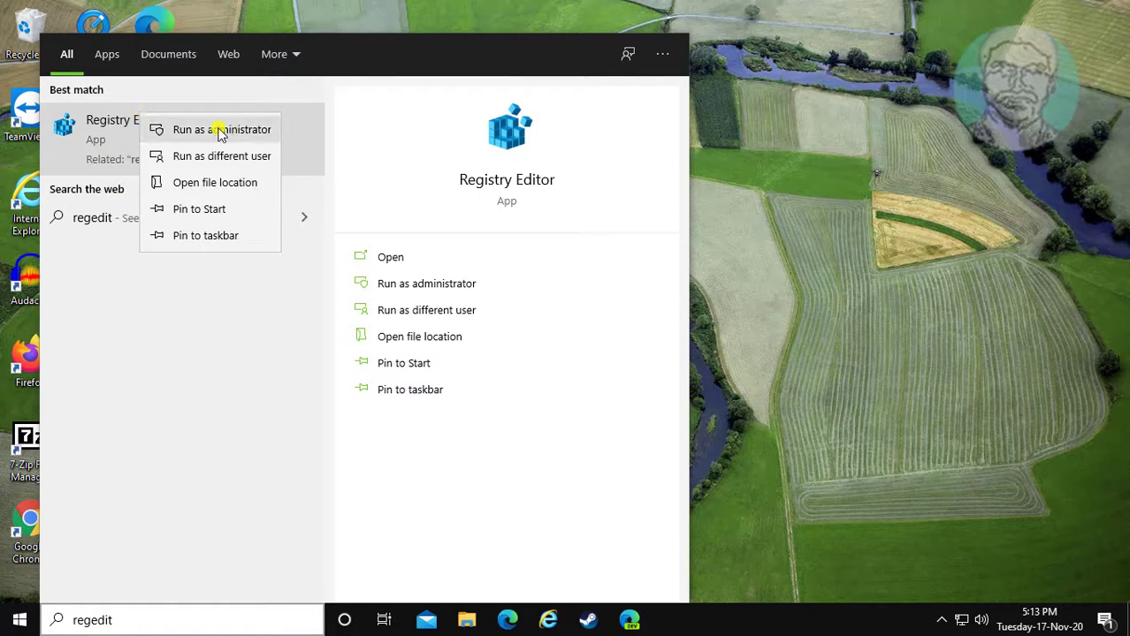
click(222, 129)
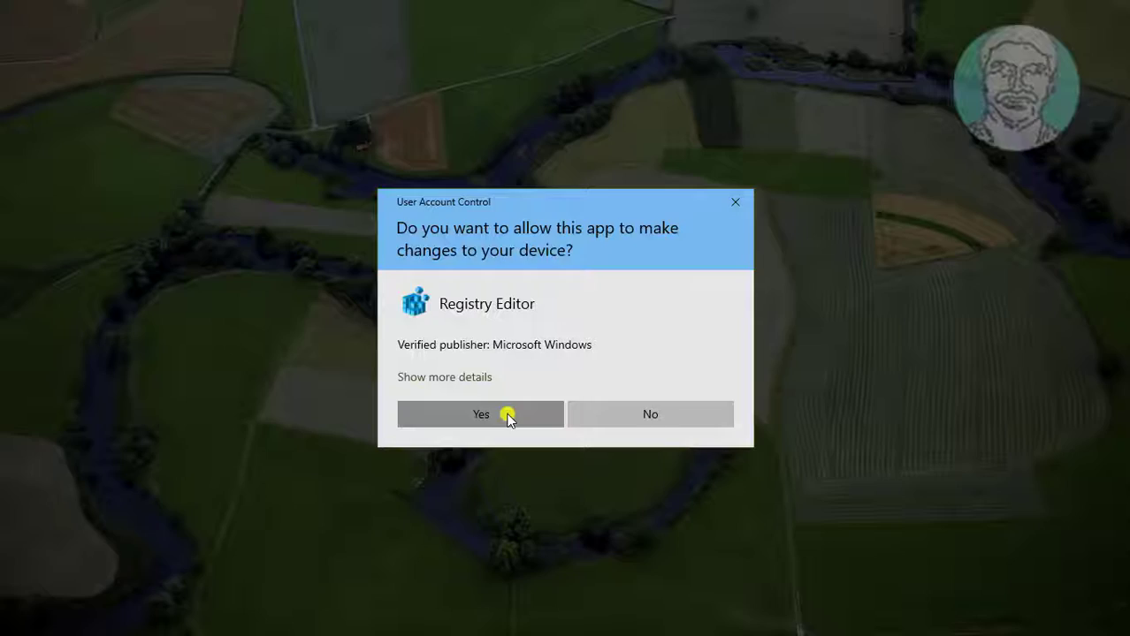
Approve the UAC prompt and navigate to HKLM\SYSTEM\CurrentControlSet\Control\Power
click(481, 413)
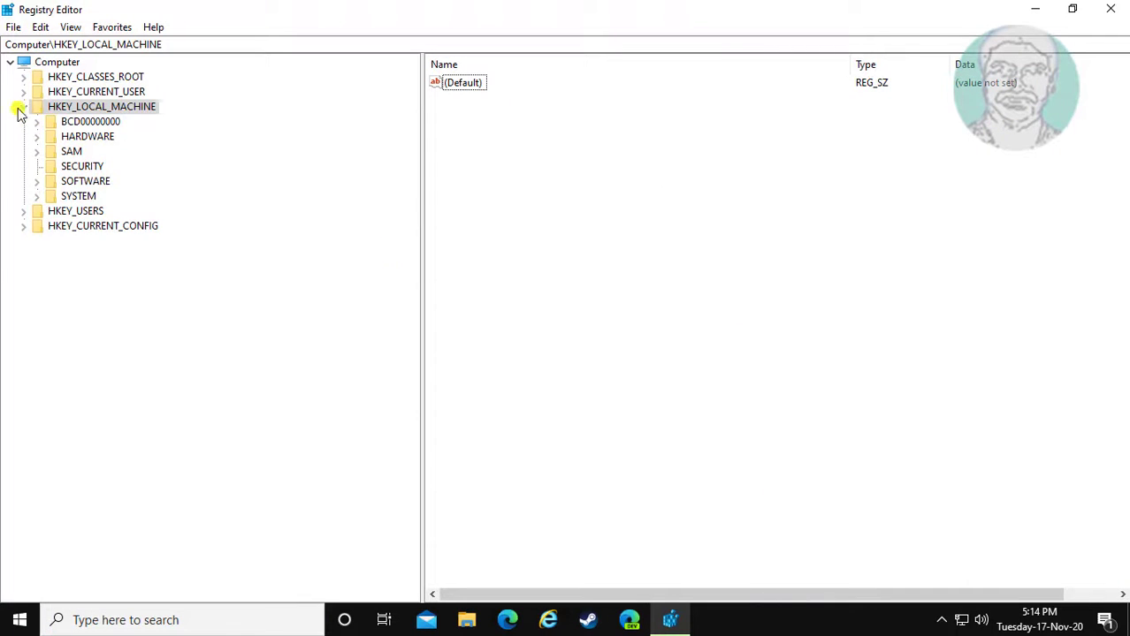
click(23, 106)
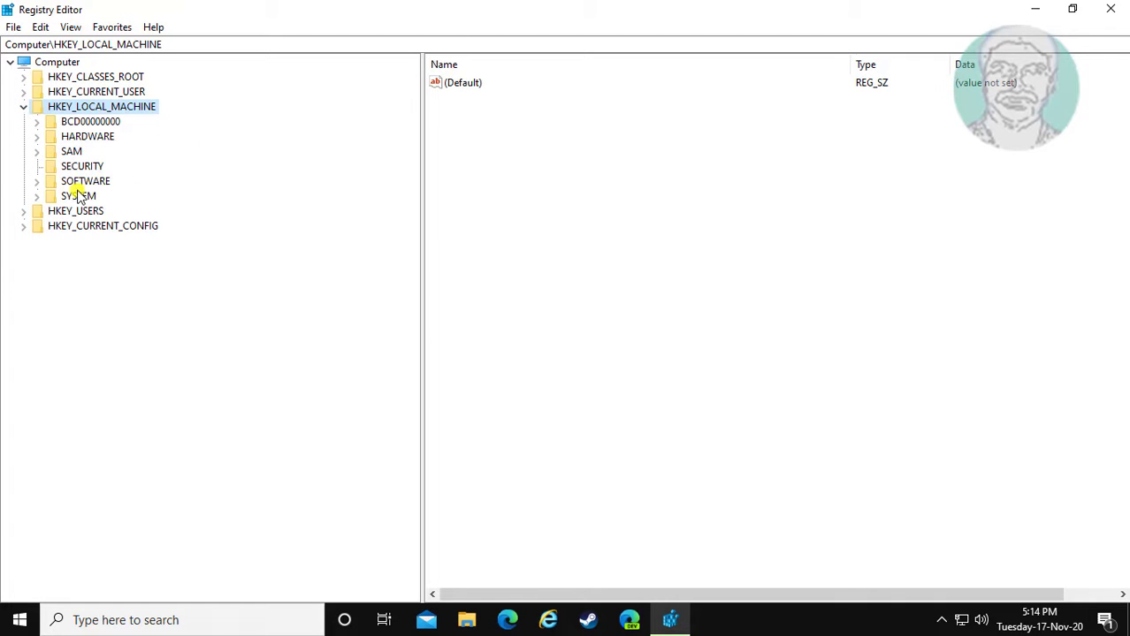
click(79, 196)
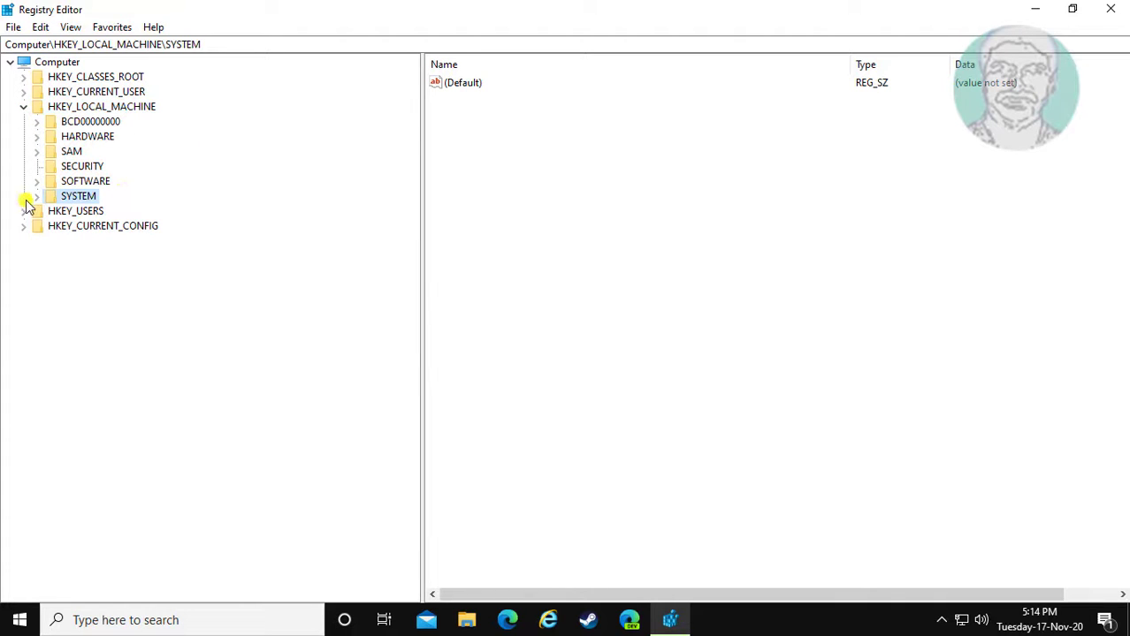
click(38, 196)
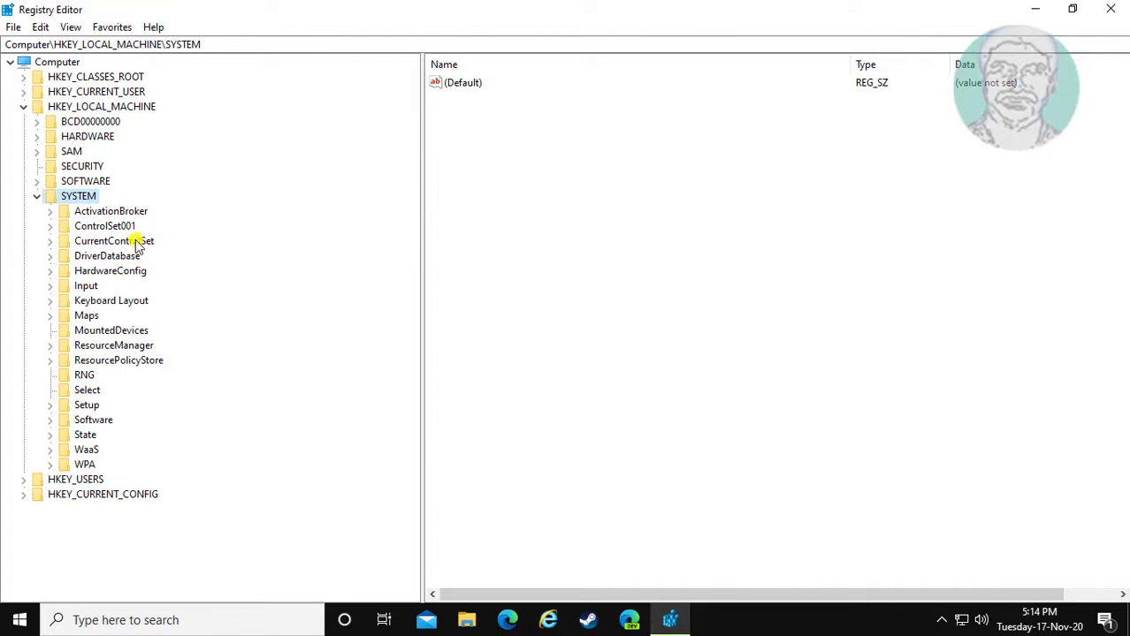
click(113, 240)
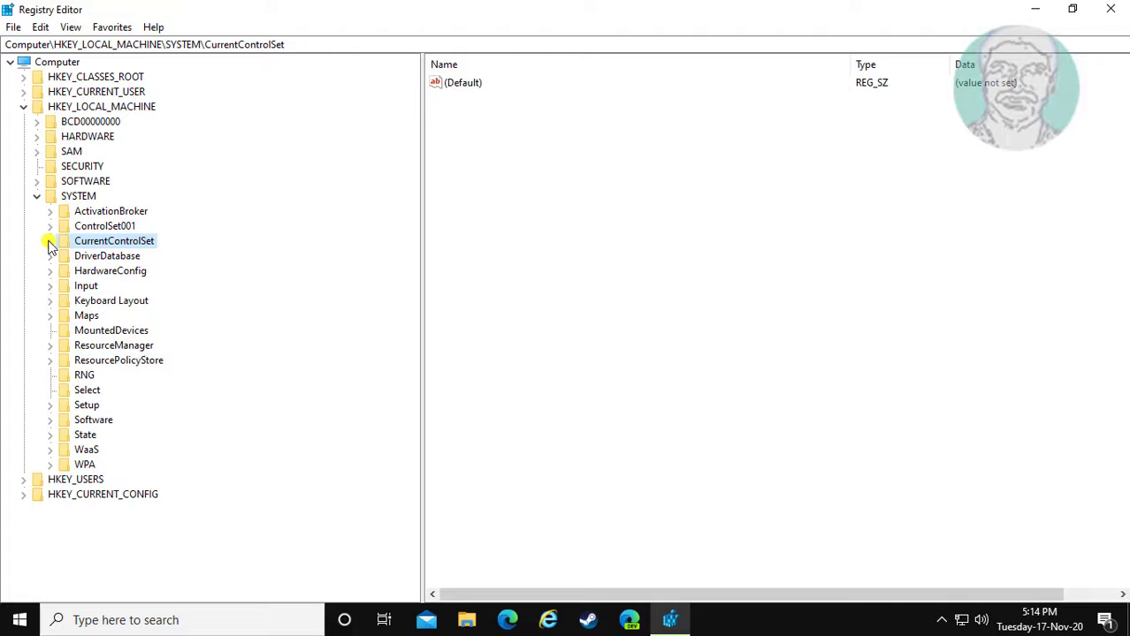
click(49, 241)
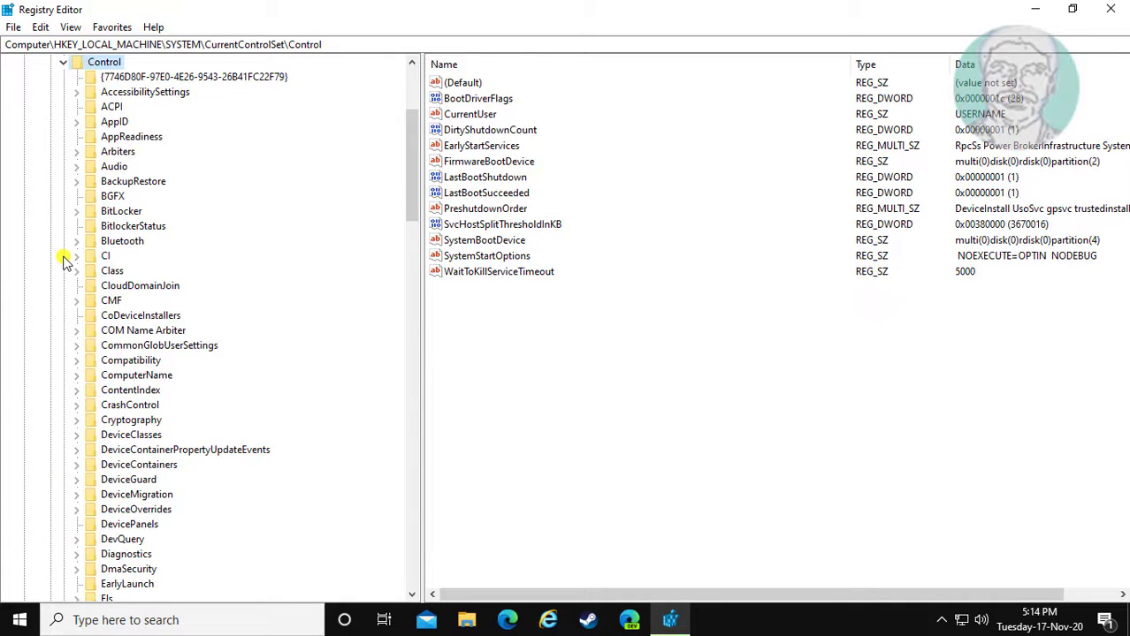
scroll(down, 3)
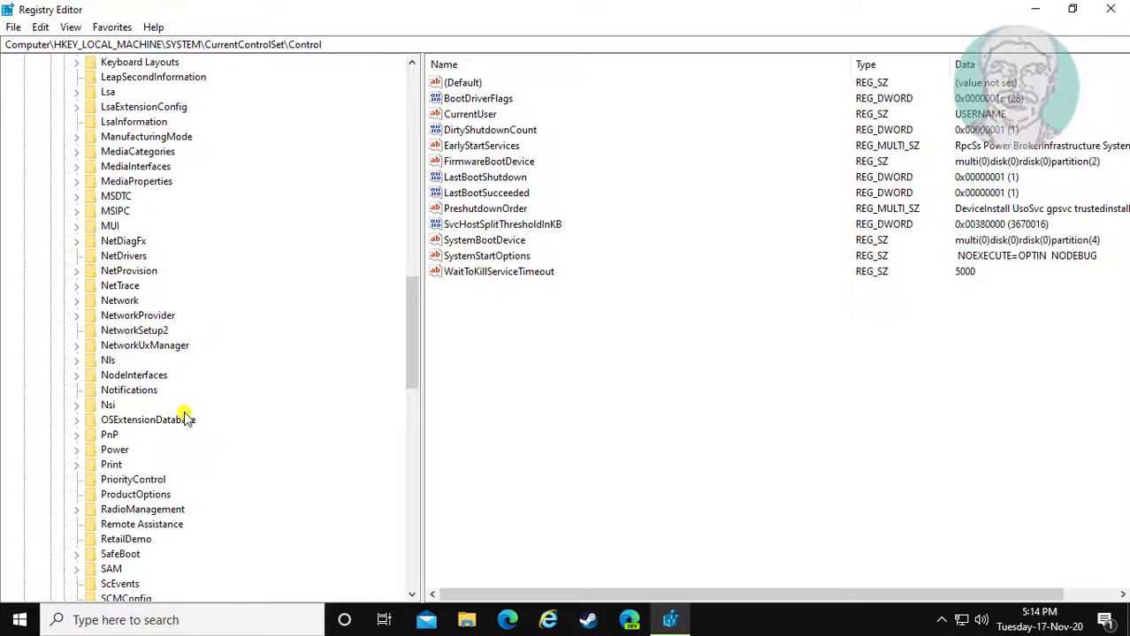
scroll(down, 3)
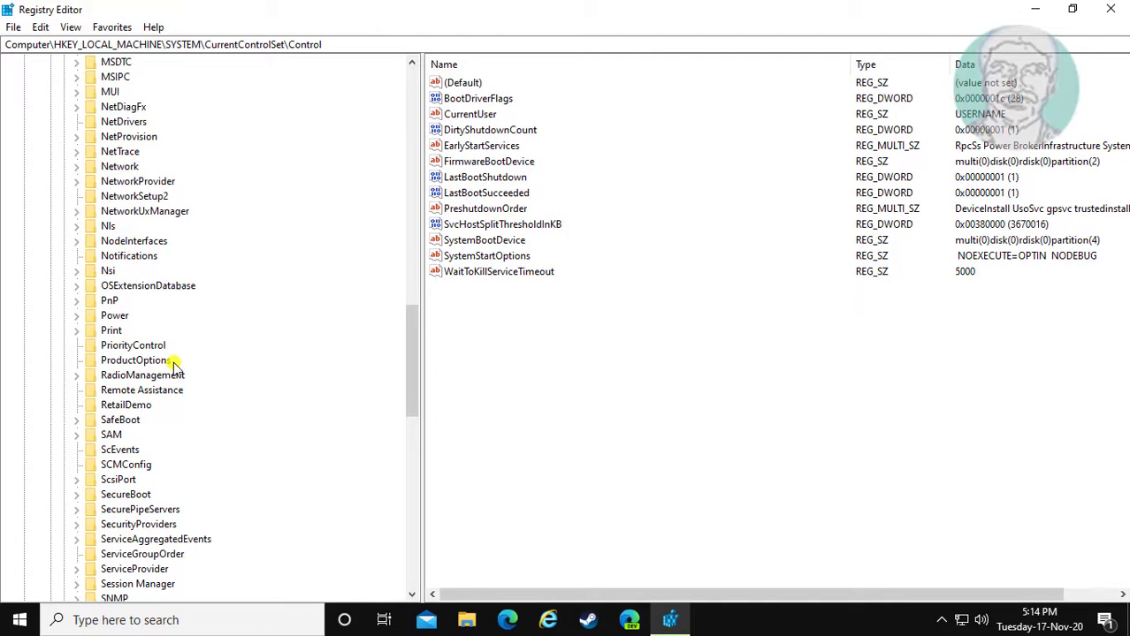
click(115, 316)
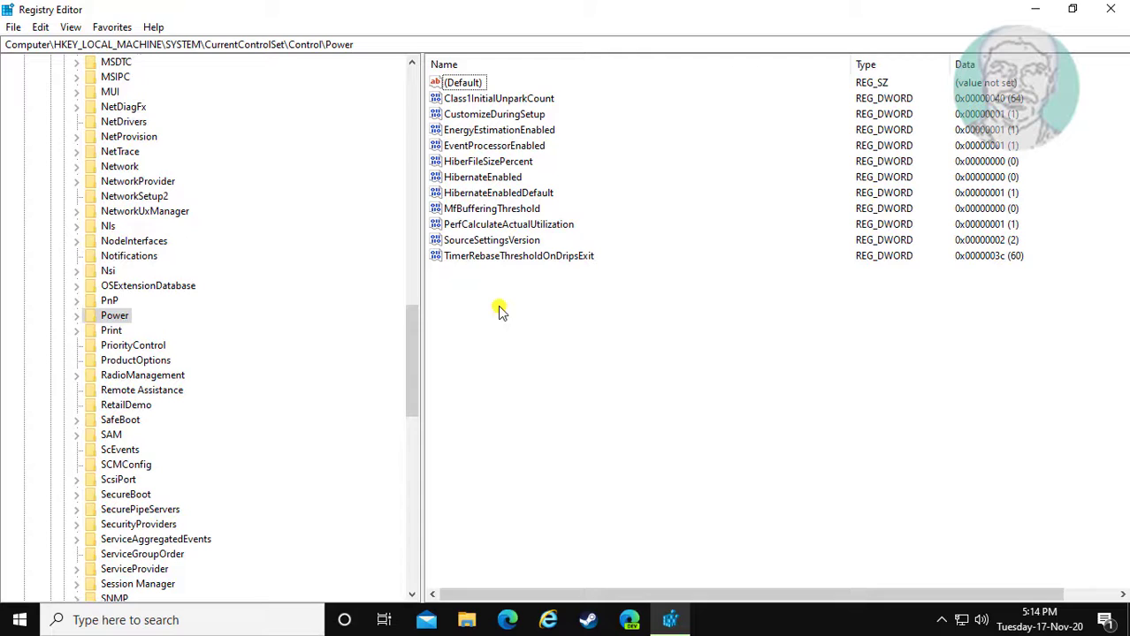
Create a new DWORD (32-bit) value named CsEnabled in the Power key
right_click(499, 311)
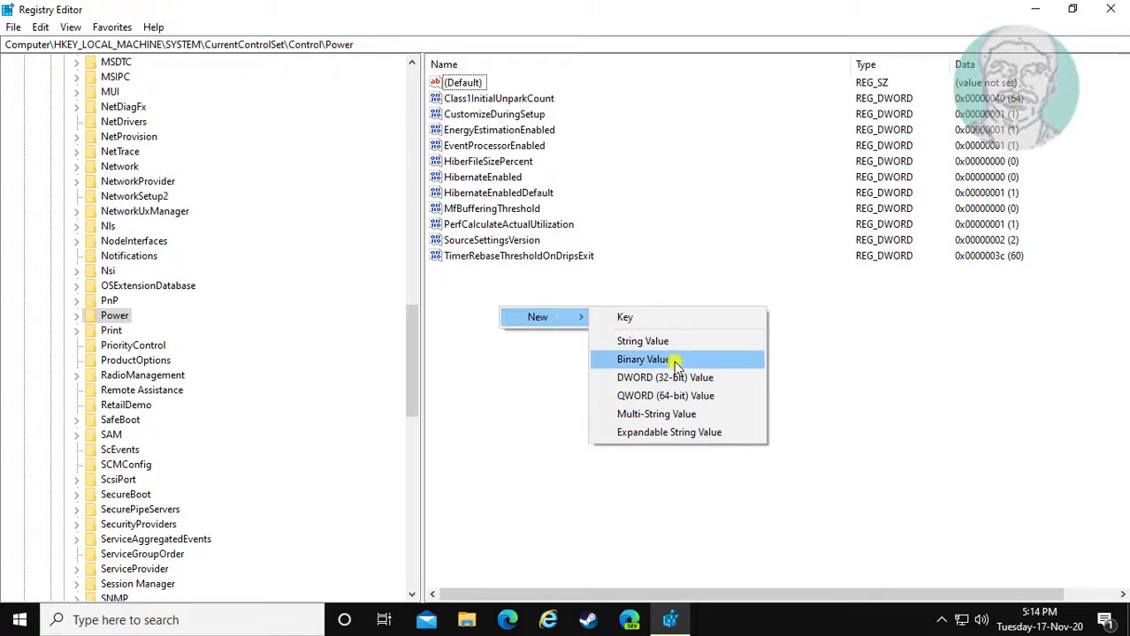
click(665, 378)
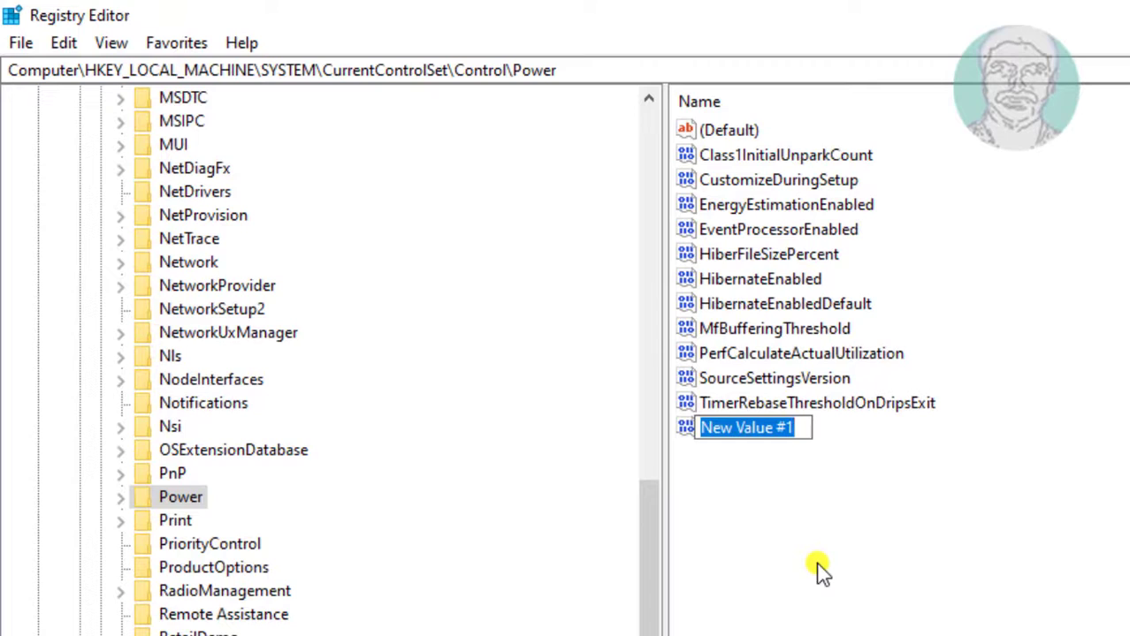
text(Cs)
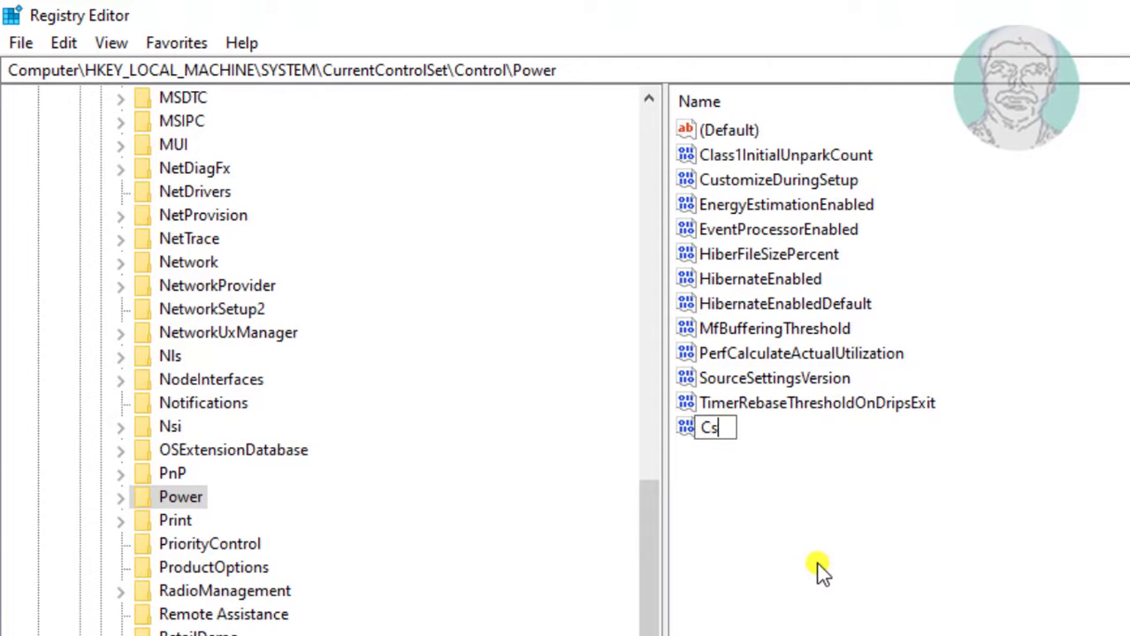
text(En)
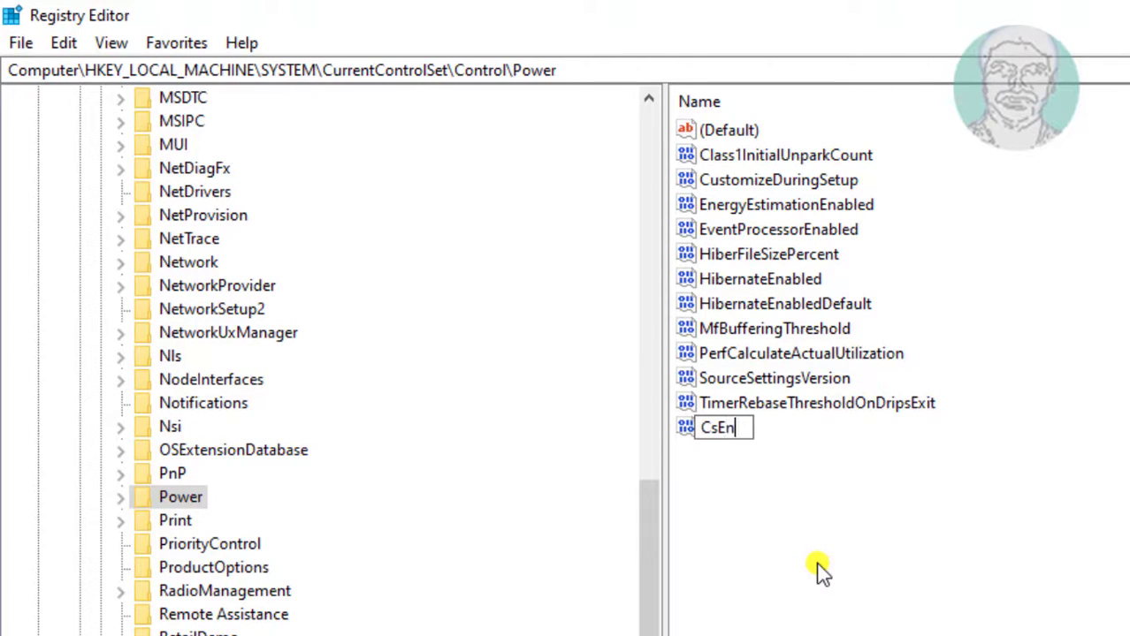
text(a)
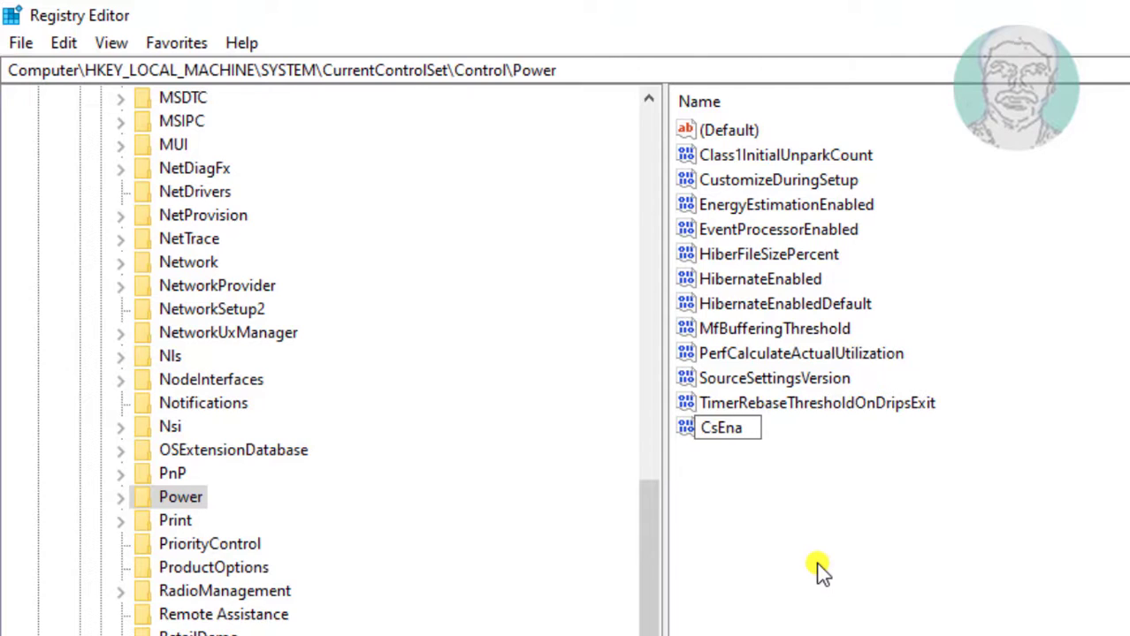
text(bled)
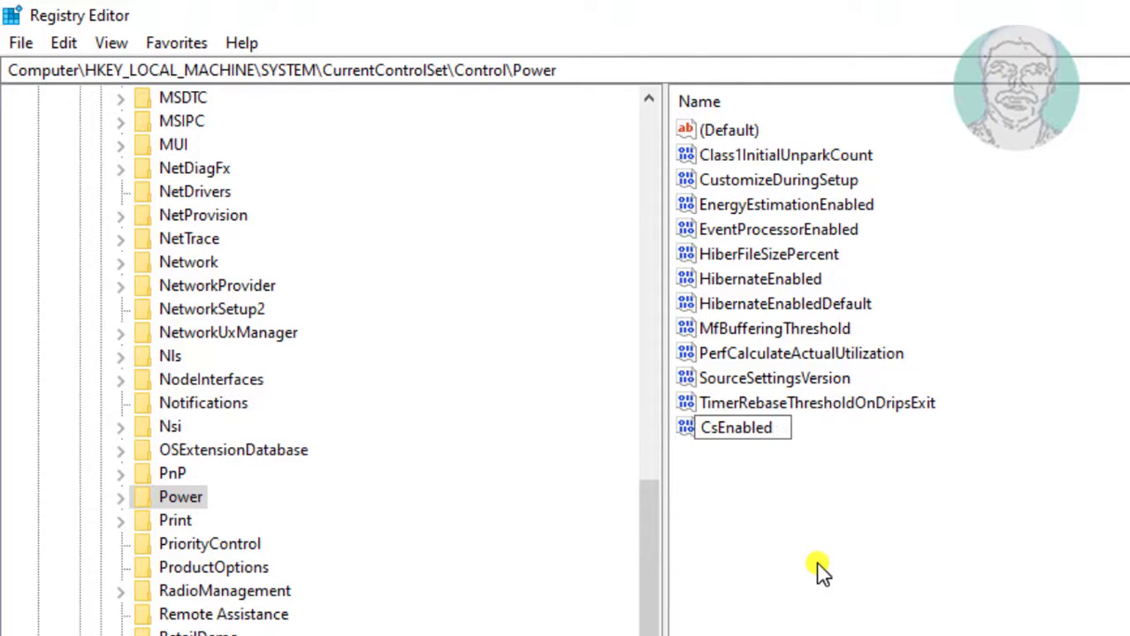
mouse_move(906, 606)
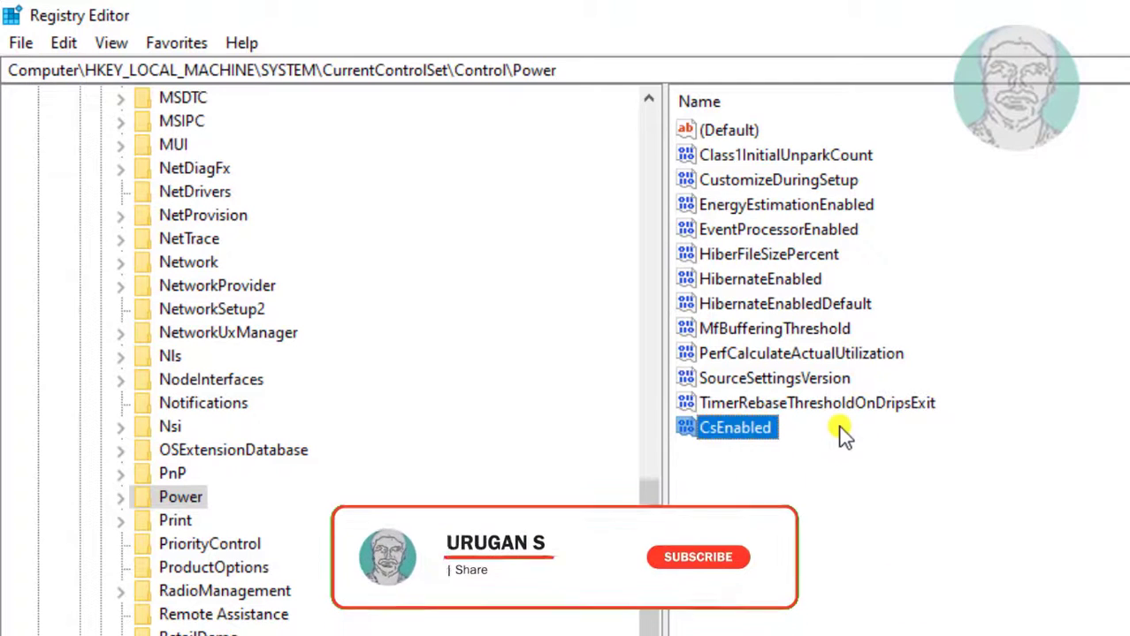
Confirm CsEnabled's value data as 0
double_click(735, 427)
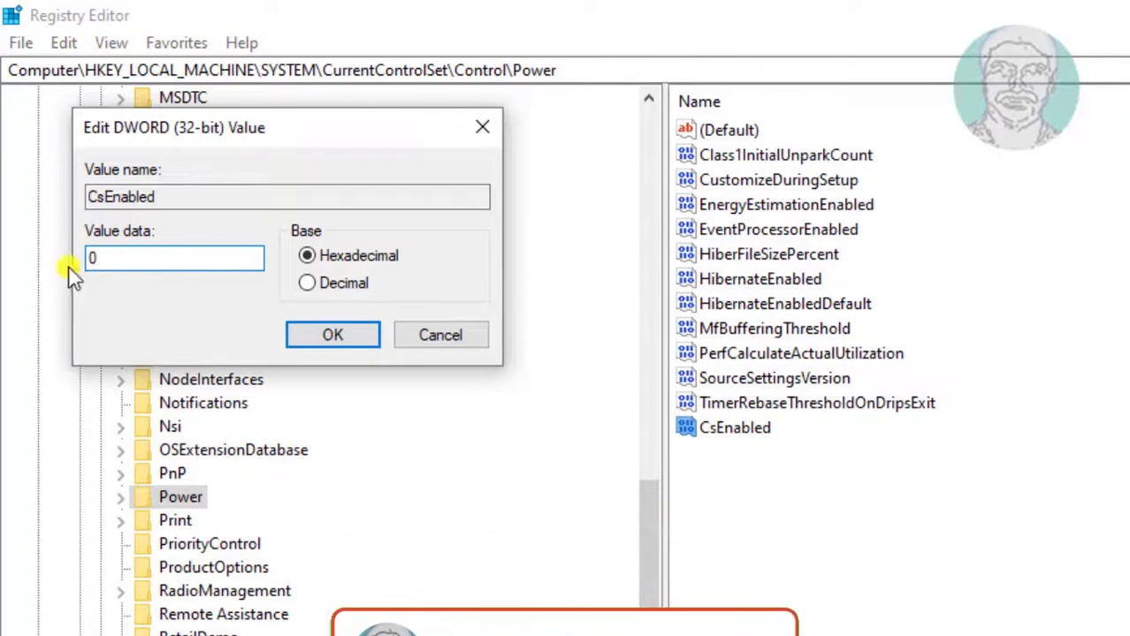
click(332, 334)
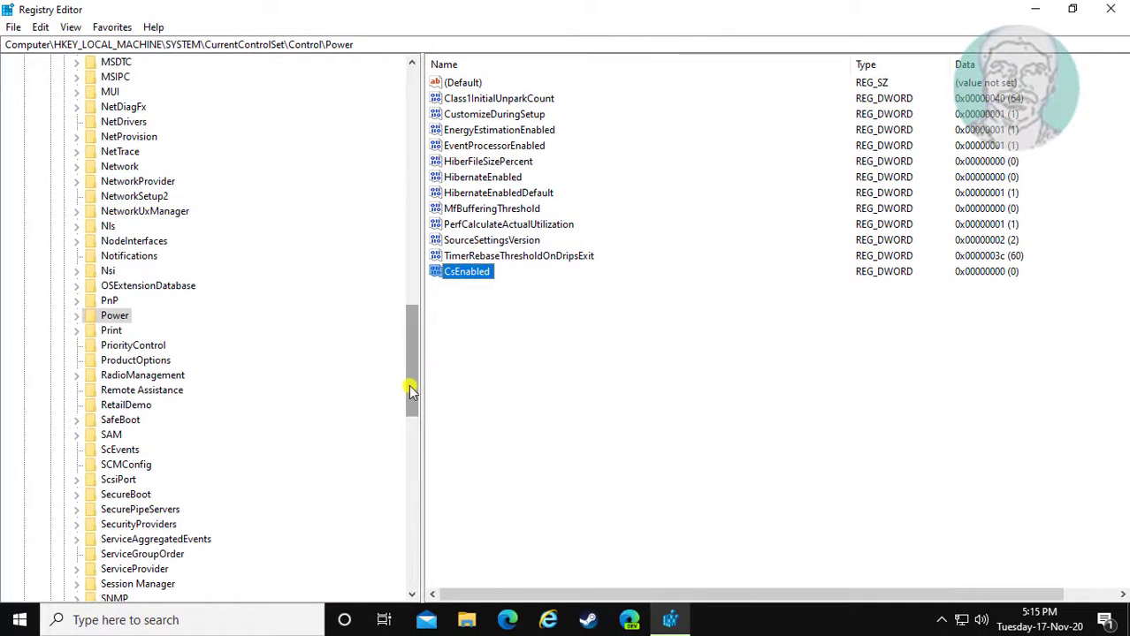
Collapse Control, SYSTEM and HKEY_LOCAL_MACHINE in the key tree
scroll(up, 3)
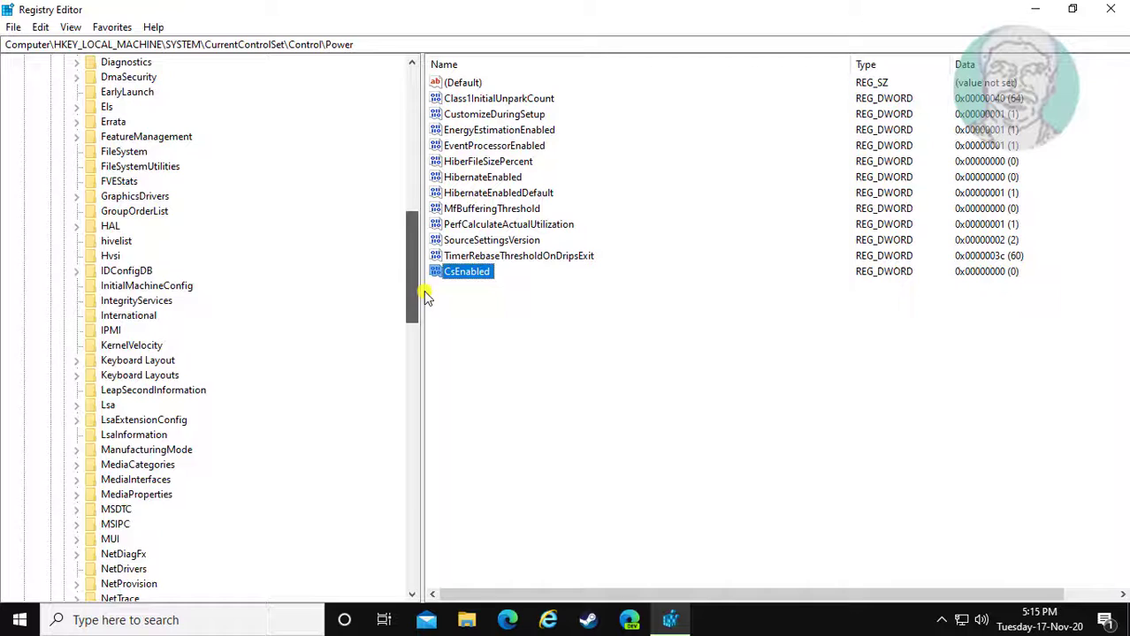
click(104, 255)
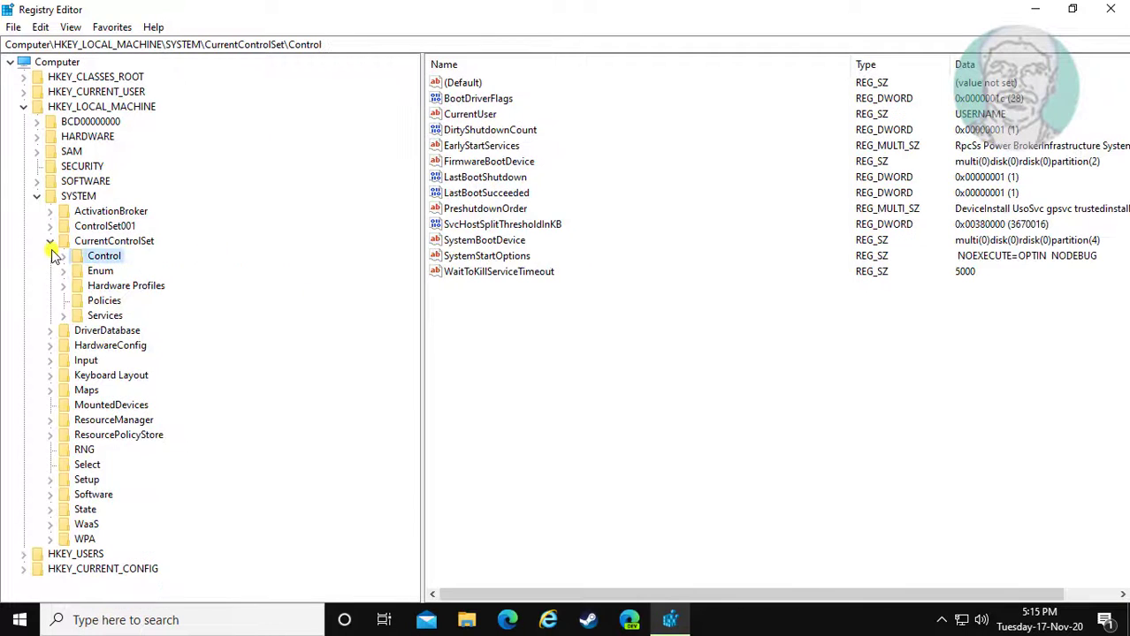
click(50, 195)
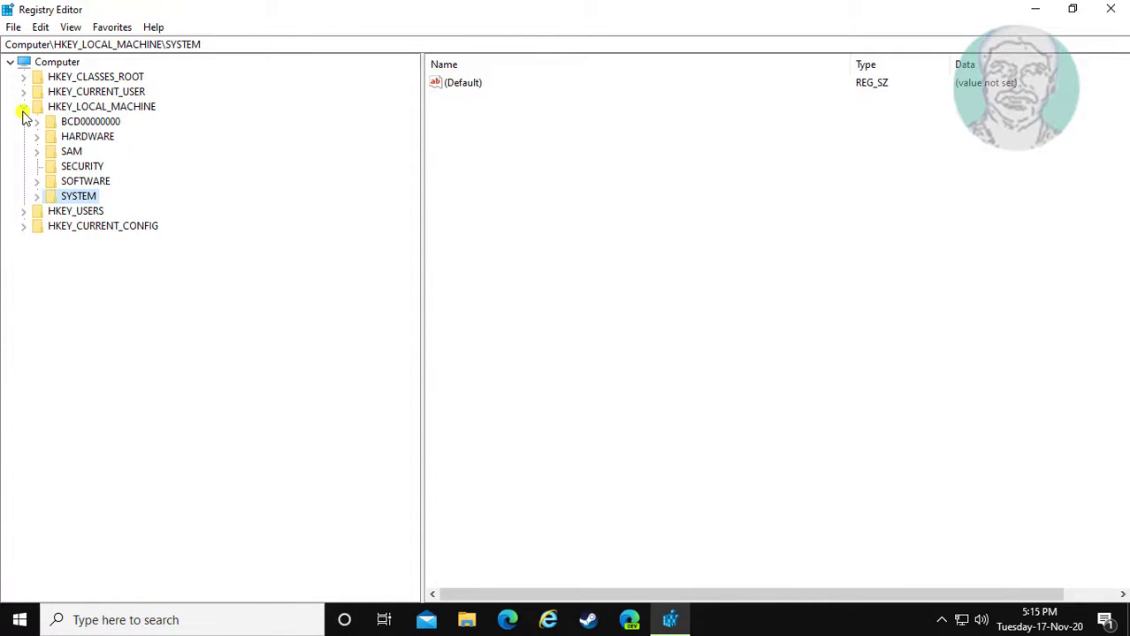
click(24, 106)
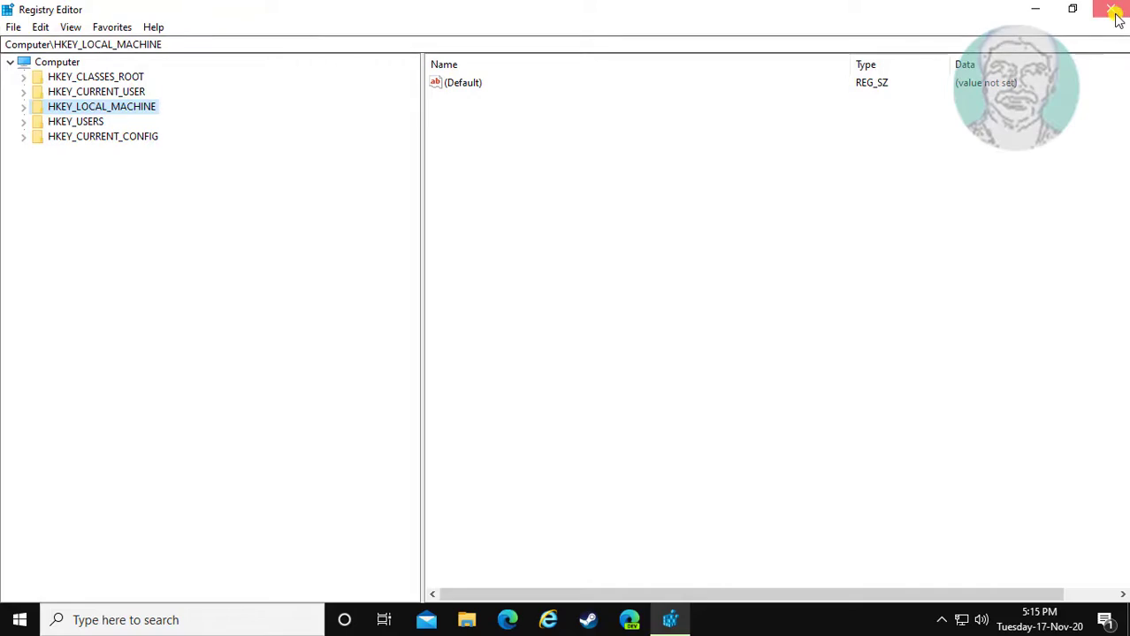